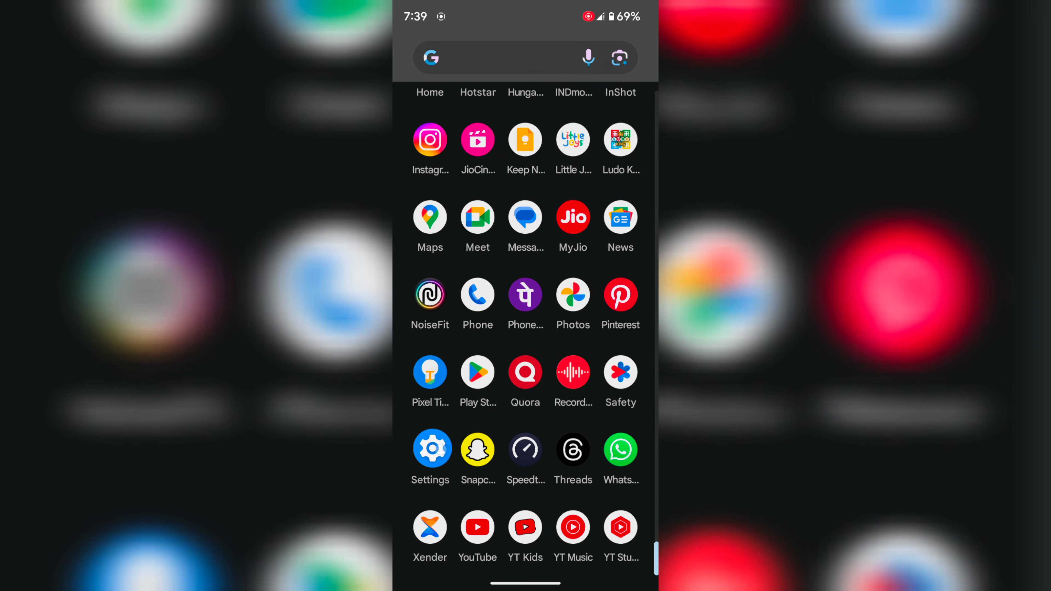
# Step: Open the Settings app to its main list of categories
pyautogui.click(431, 448)
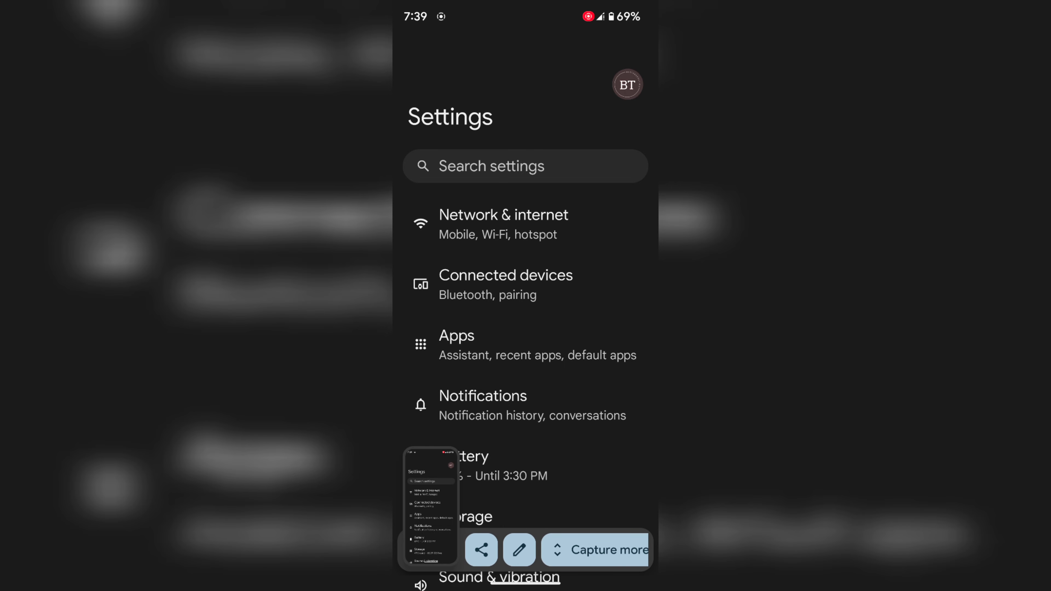
# Step: Capture more to cover the full Settings list and open the long screenshot in the editor
pyautogui.click(519, 549)
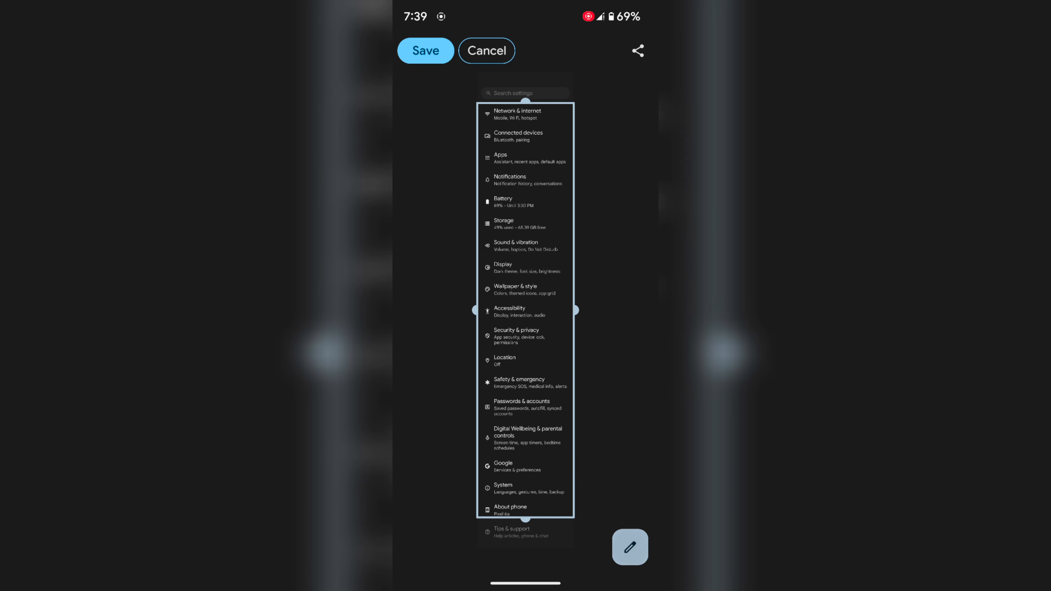
pyautogui.click(629, 546)
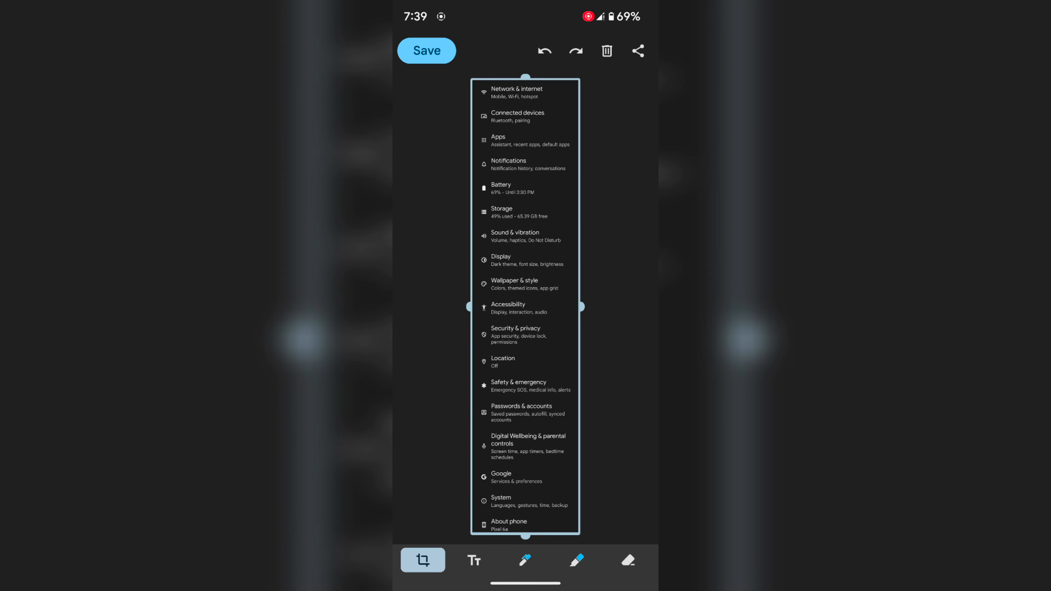
# Step: Add the text 'BestusefulTips', trying block, serif, magenta and condensed styles before settling on green script
pyautogui.click(473, 561)
pyautogui.write('Bestu')
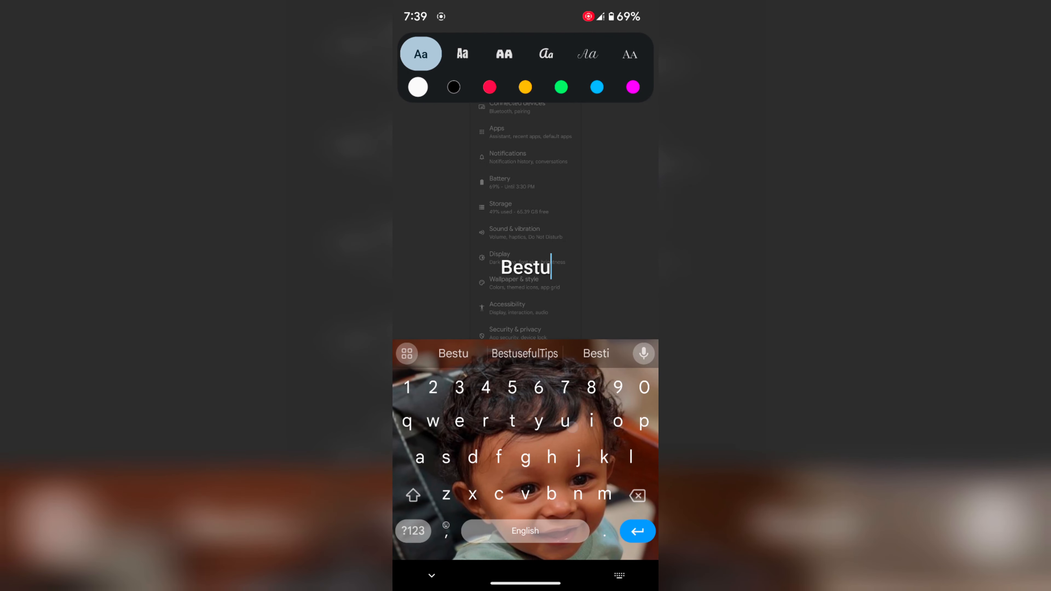
pyautogui.click(504, 54)
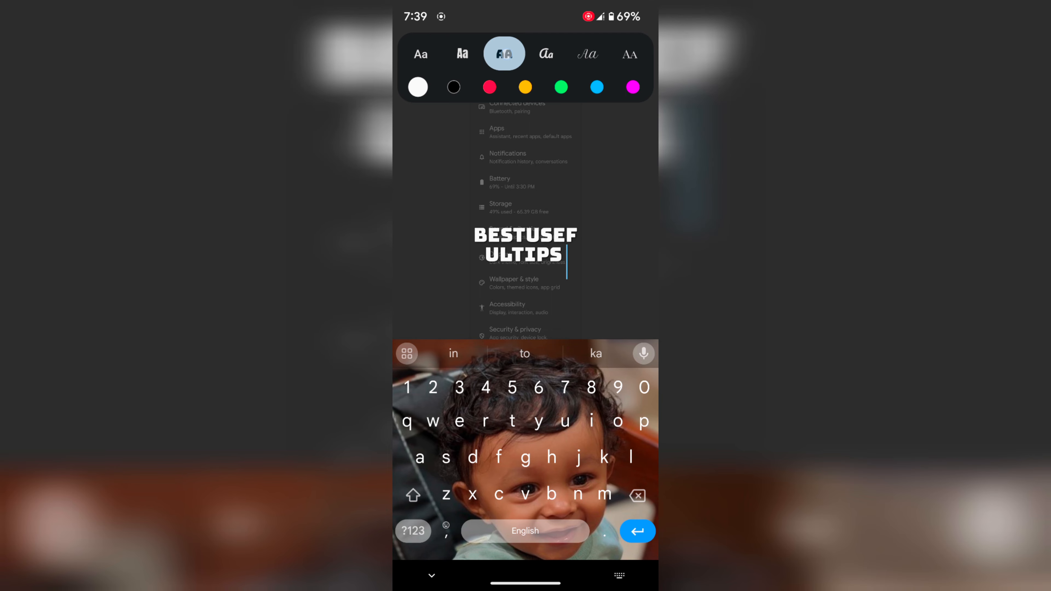
pyautogui.click(629, 54)
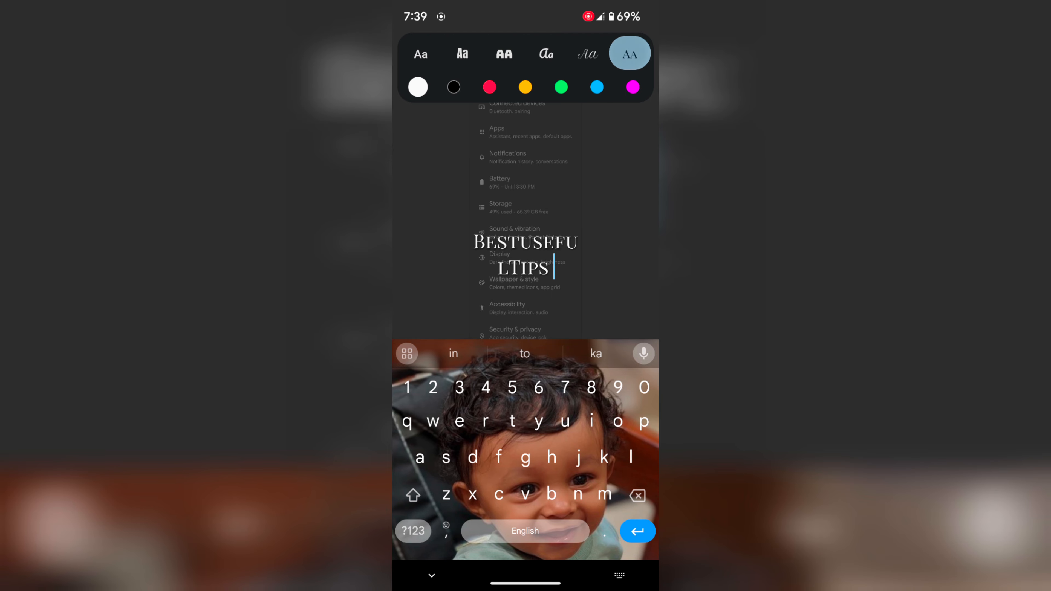
pyautogui.click(632, 87)
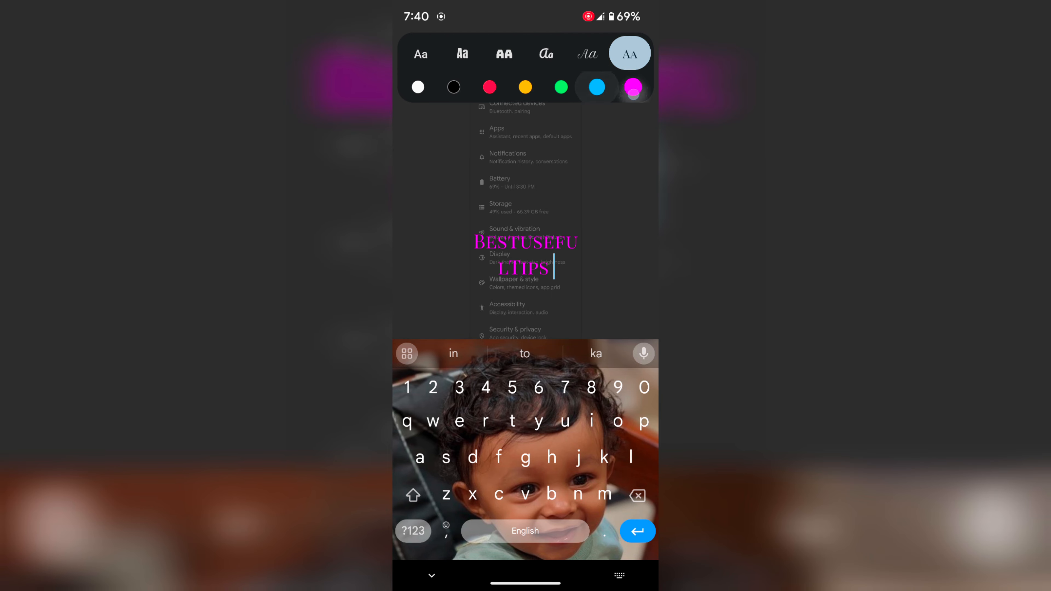
pyautogui.click(463, 54)
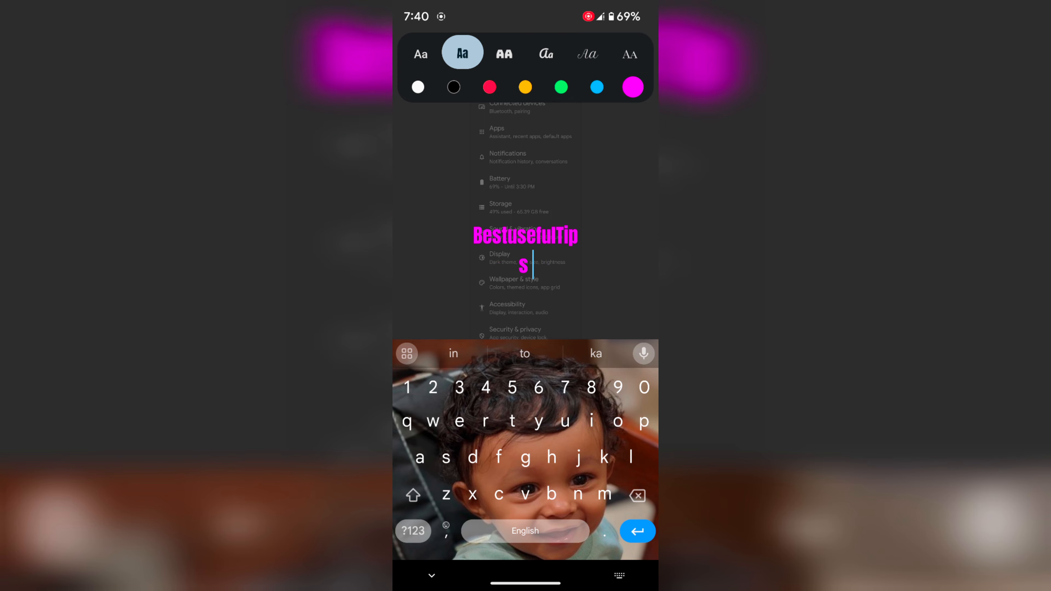
pyautogui.click(546, 52)
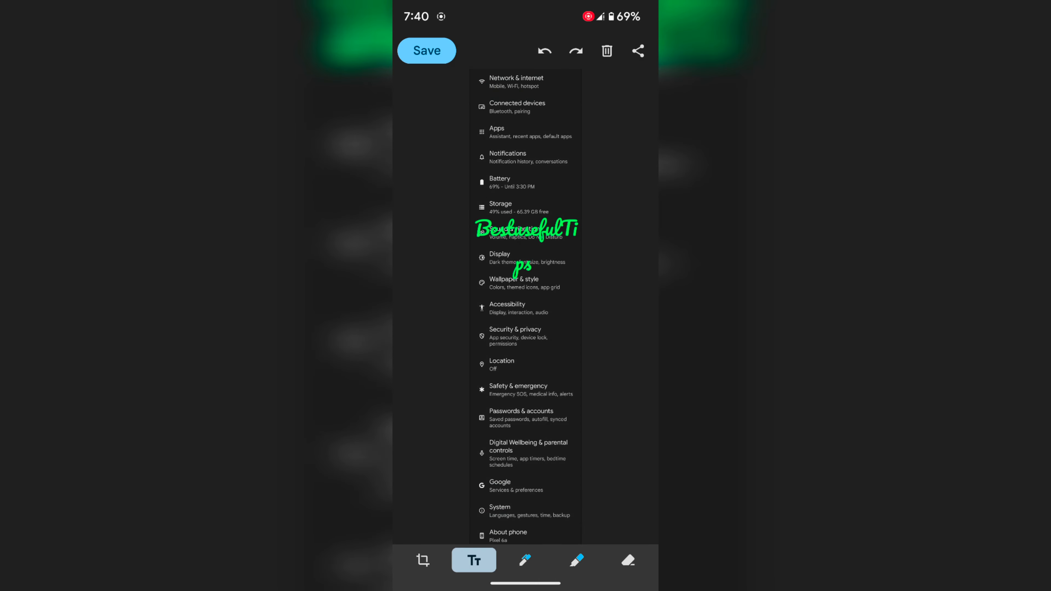
pyautogui.click(532, 252)
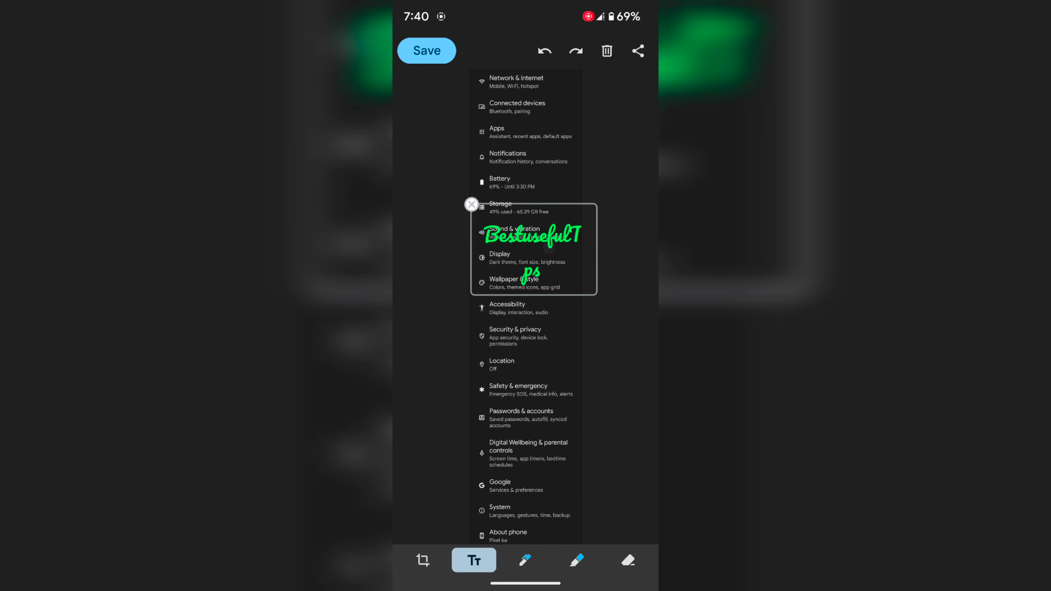
# Step: Draw green freehand marker strokes over the screenshot and finish the annotation
pyautogui.click(525, 561)
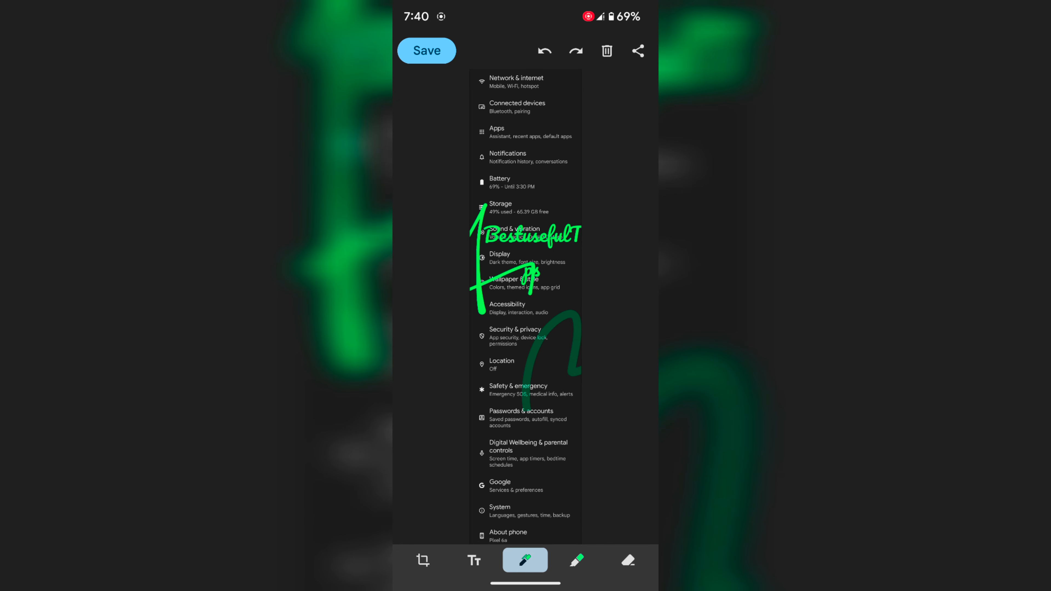
pyautogui.click(627, 560)
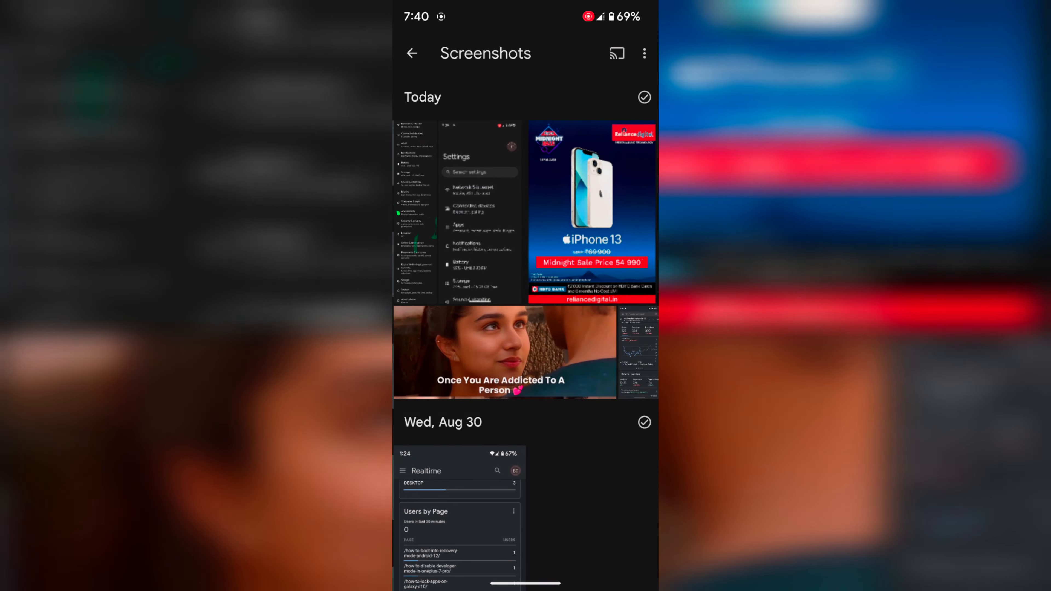
# Step: Open the newest annotated Settings screenshot under Today in the Screenshots album
pyautogui.click(459, 213)
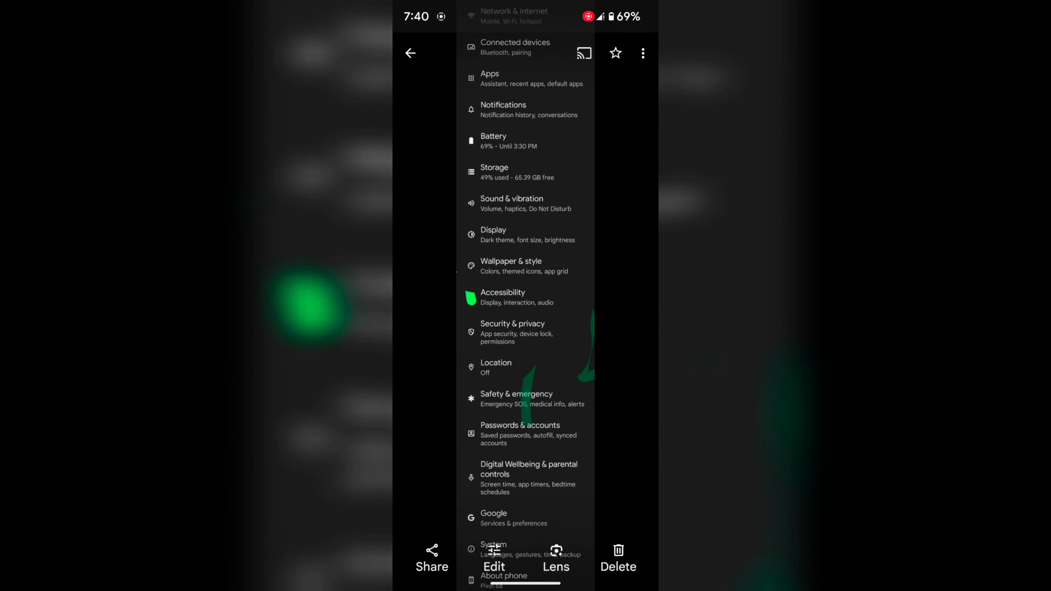